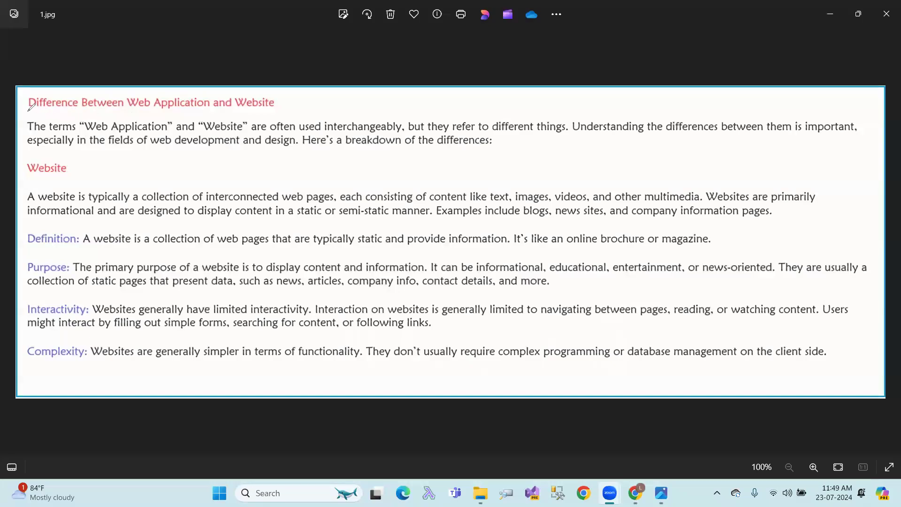
Underline the title 'Difference Between Web Application and Website' and 'refer to different things' in red.
{"action": "left_click_drag", "start_coordinate": [29, 110], "coordinate": [281, 107]}
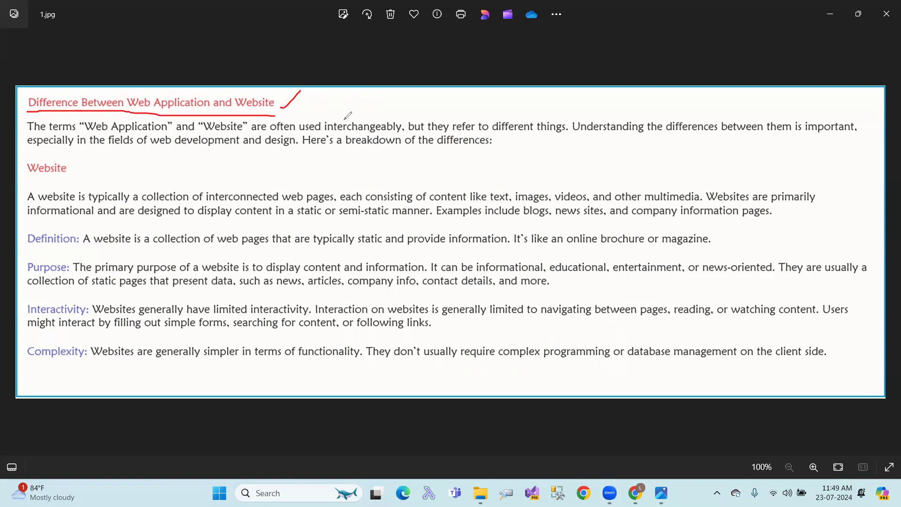
{"action": "mouse_move", "coordinate": [483, 111]}
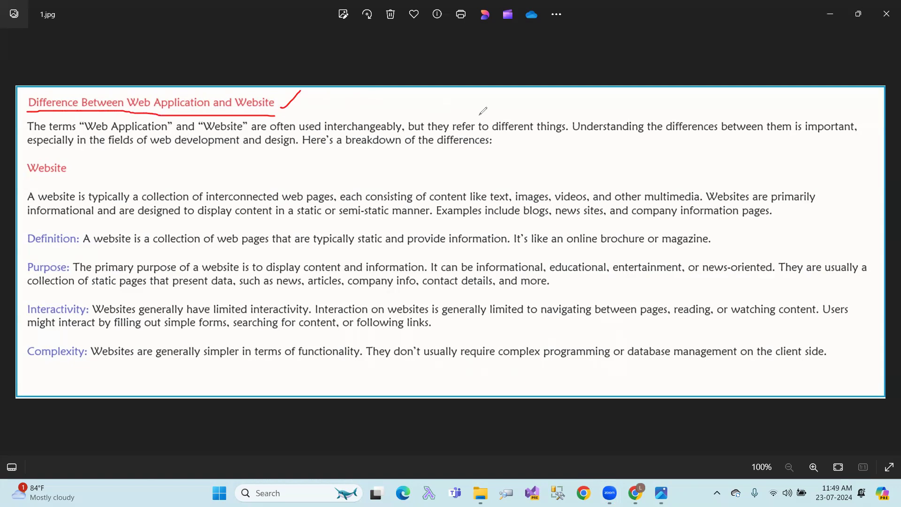
{"action": "left_click_drag", "start_coordinate": [482, 115], "coordinate": [556, 113]}
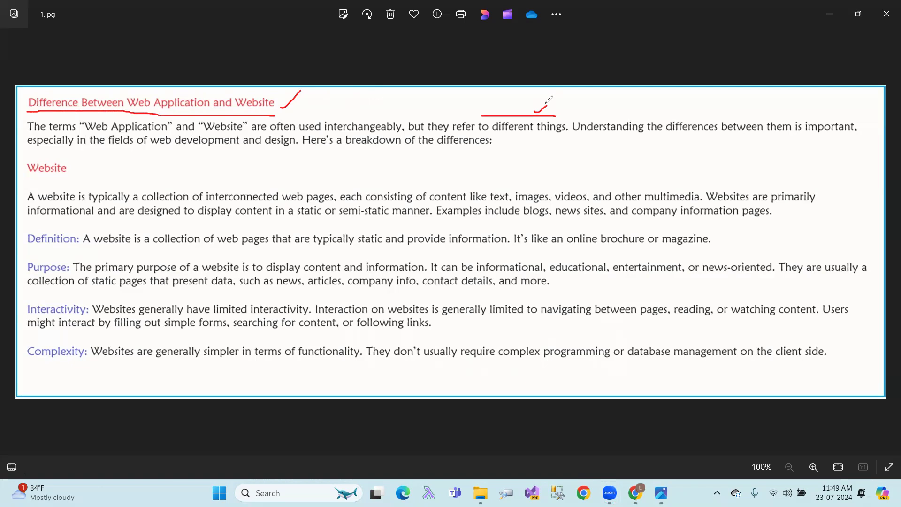
{"action": "mouse_move", "coordinate": [733, 110]}
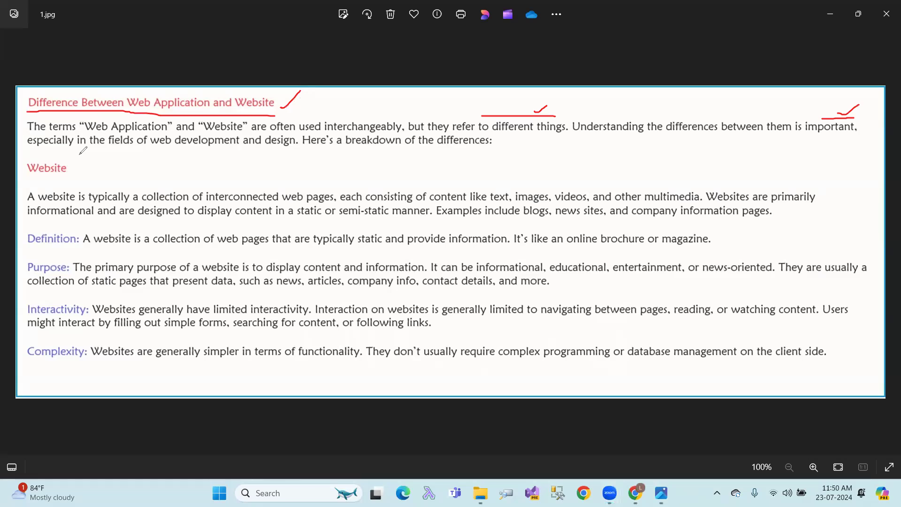
{"action": "mouse_move", "coordinate": [271, 154]}
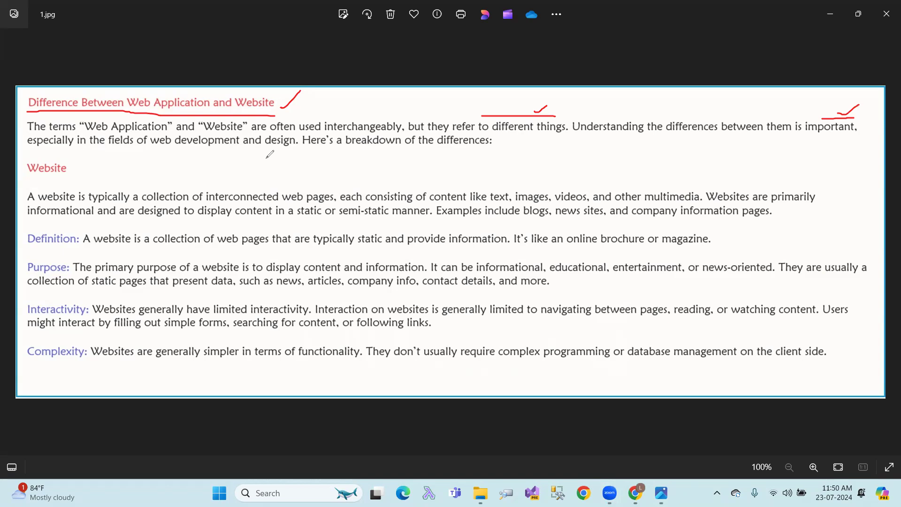
{"action": "mouse_move", "coordinate": [34, 174]}
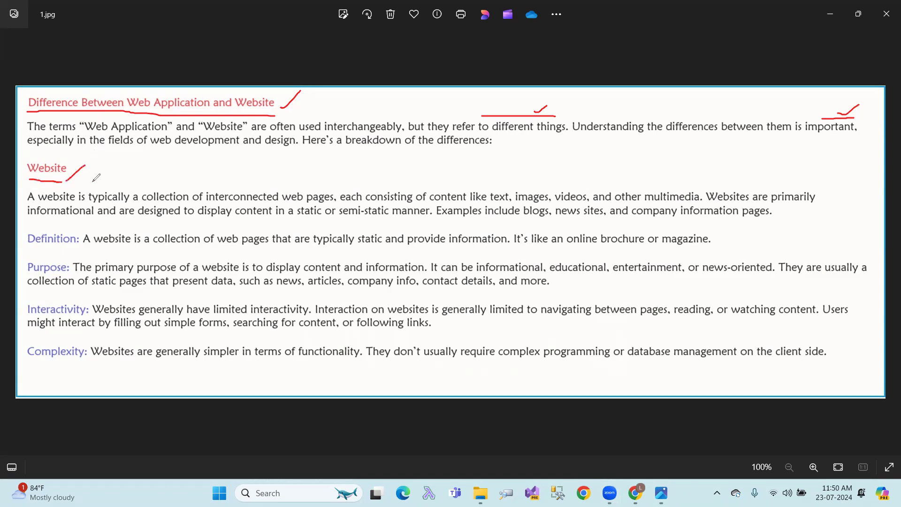
{"action": "mouse_move", "coordinate": [145, 183]}
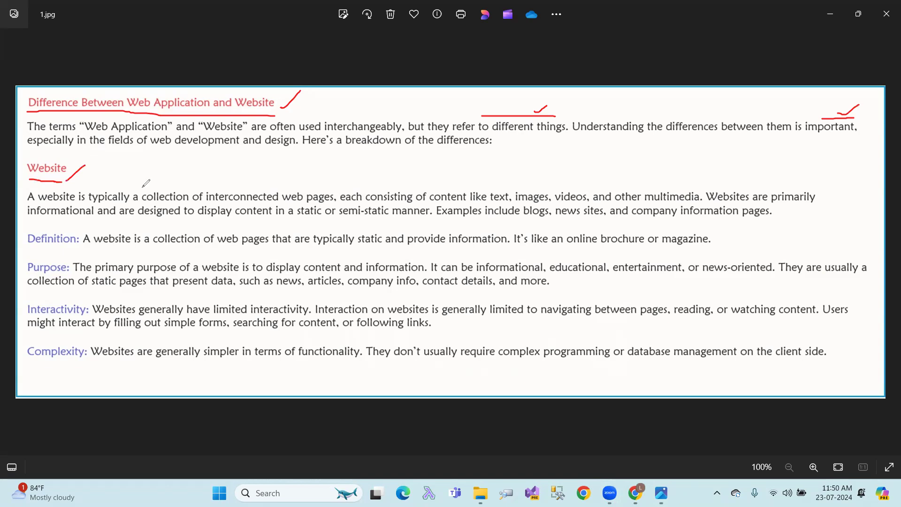
Underline 'interconnected web pages', 'a static or semi-static manner' and 'company information pages' in red.
{"action": "left_click_drag", "start_coordinate": [211, 187], "coordinate": [289, 187]}
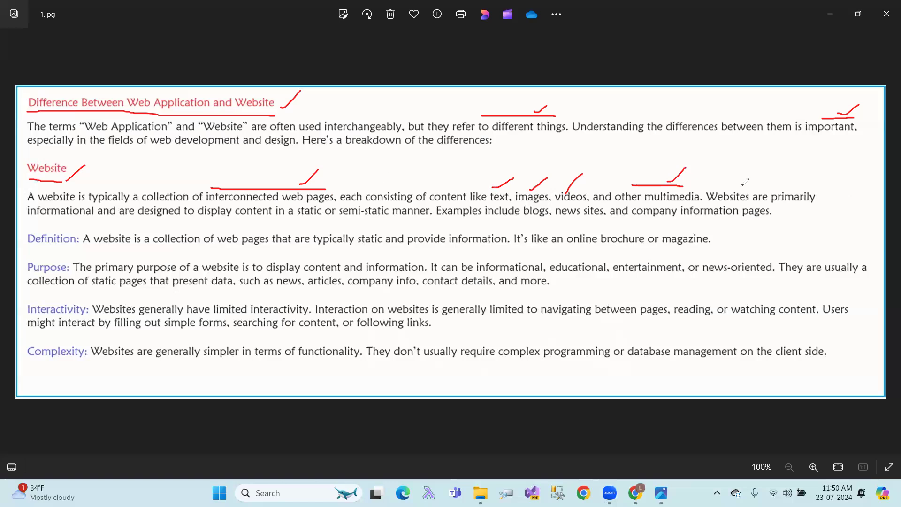
{"action": "mouse_move", "coordinate": [342, 206]}
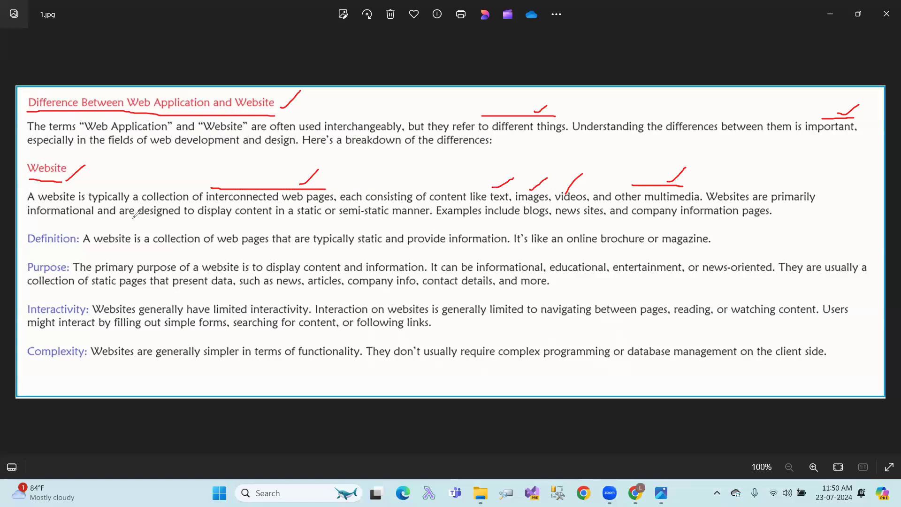
{"action": "mouse_move", "coordinate": [291, 217]}
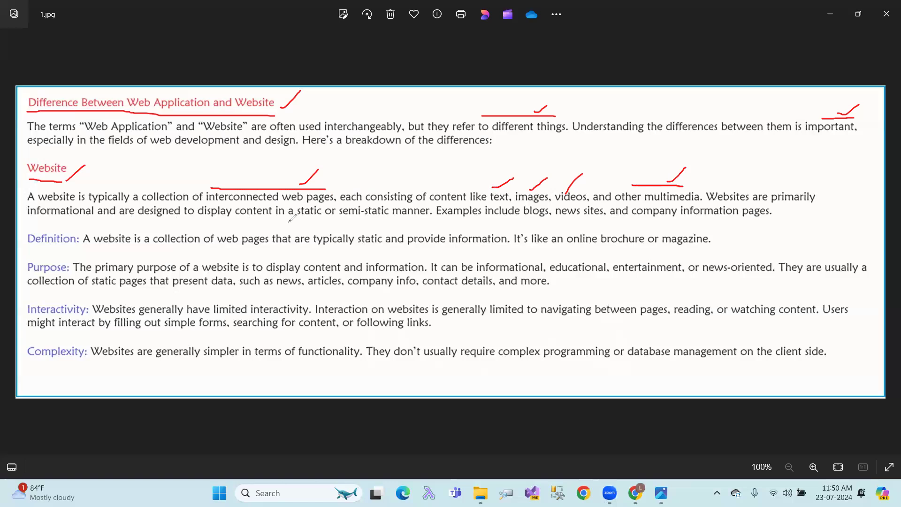
{"action": "left_click_drag", "start_coordinate": [290, 222], "coordinate": [427, 225]}
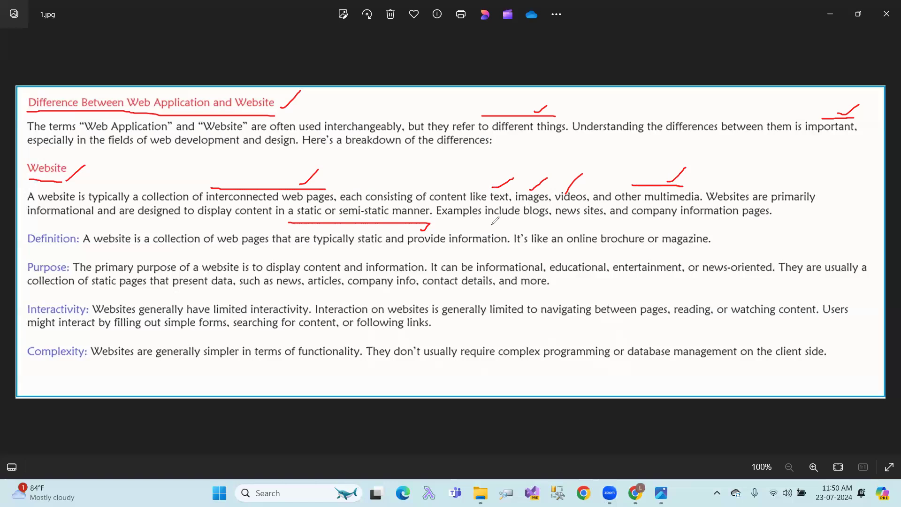
{"action": "mouse_move", "coordinate": [543, 223]}
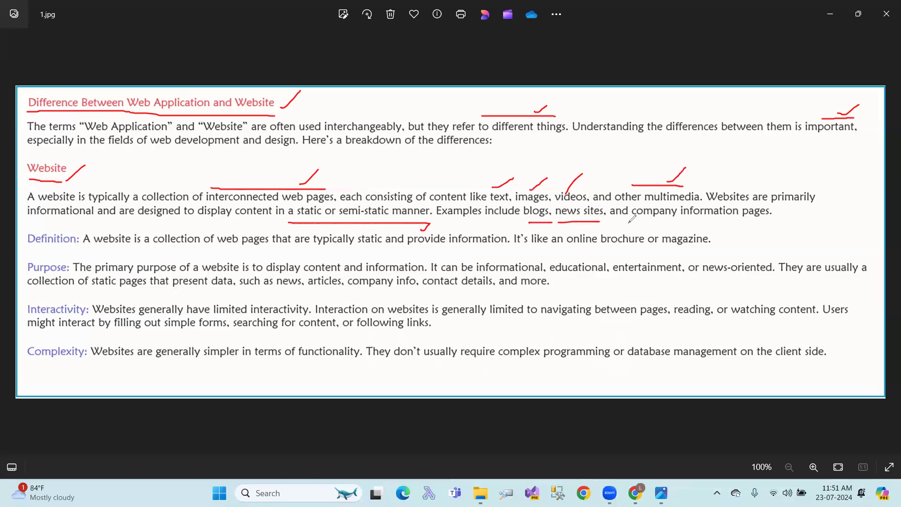
{"action": "left_click_drag", "start_coordinate": [629, 220], "coordinate": [828, 204]}
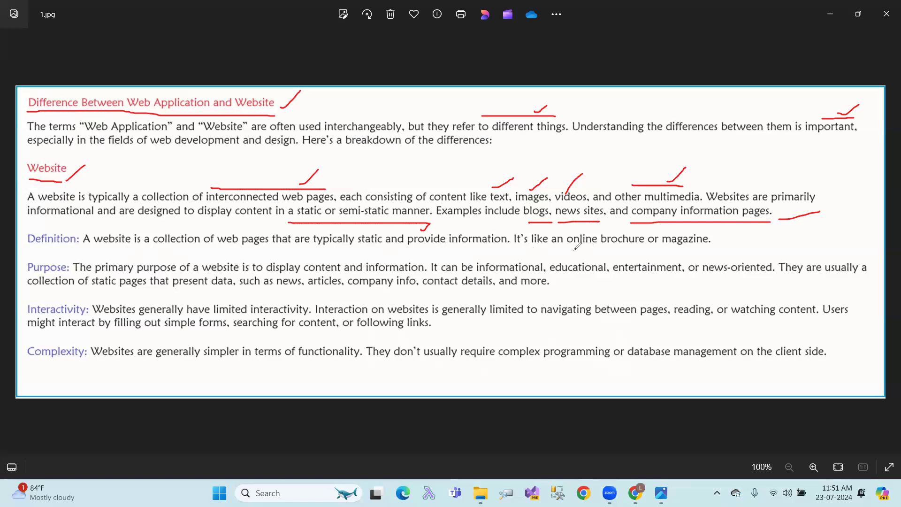
Underline 'online brochure or magazine', 'display content and information' and the Purpose content types like news and articles.
{"action": "left_click_drag", "start_coordinate": [575, 251], "coordinate": [755, 233]}
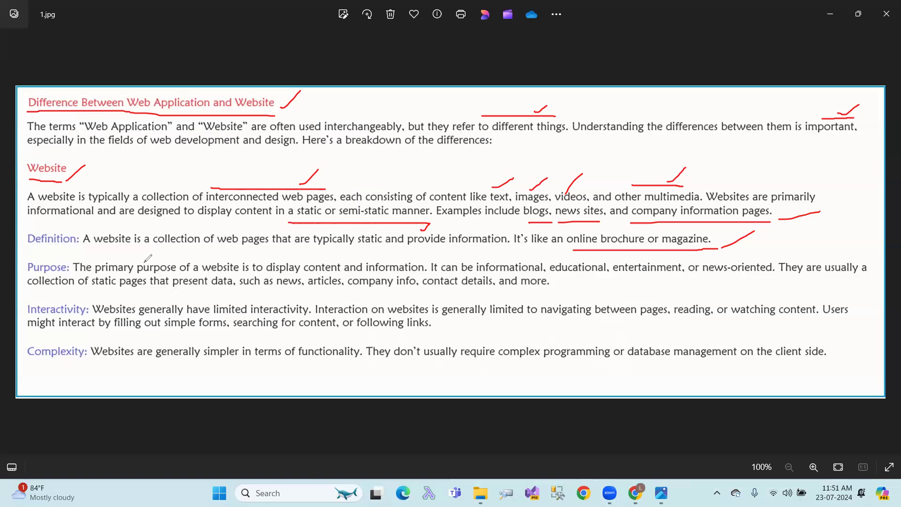
{"action": "mouse_move", "coordinate": [270, 253]}
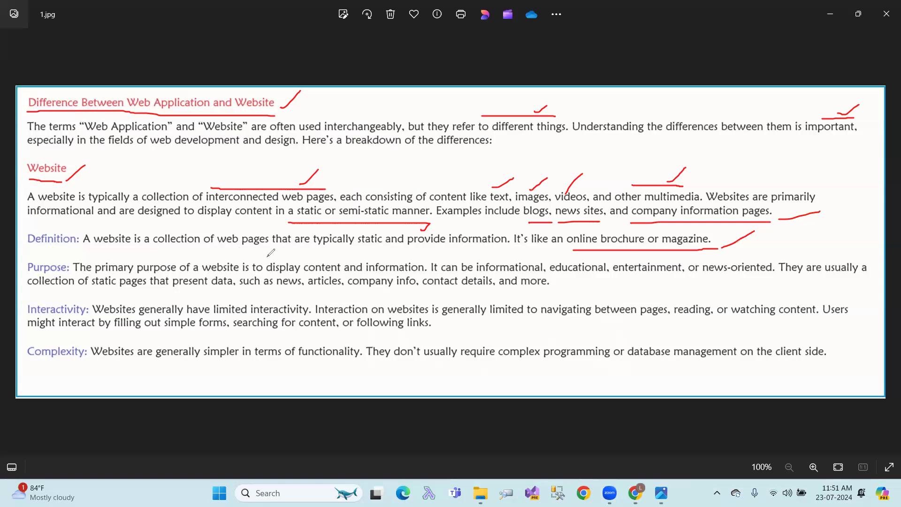
{"action": "mouse_move", "coordinate": [425, 256]}
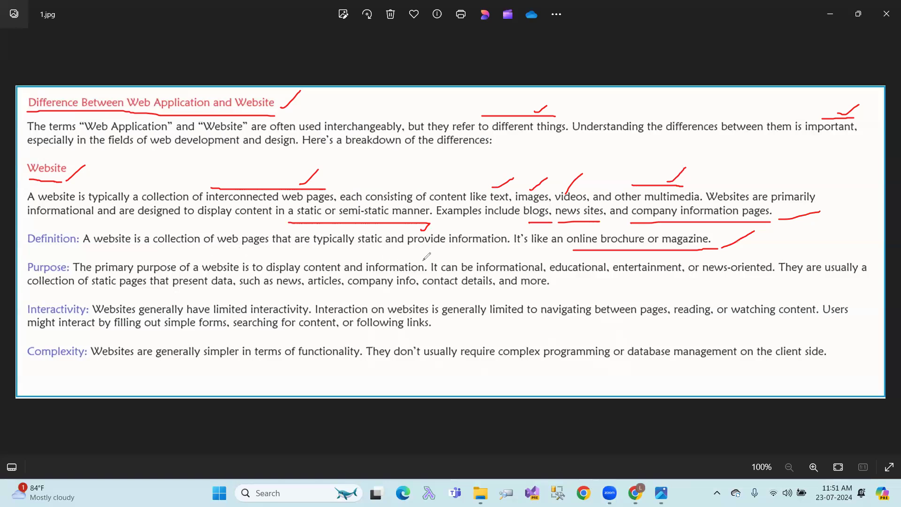
{"action": "left_click_drag", "start_coordinate": [313, 258], "coordinate": [426, 258]}
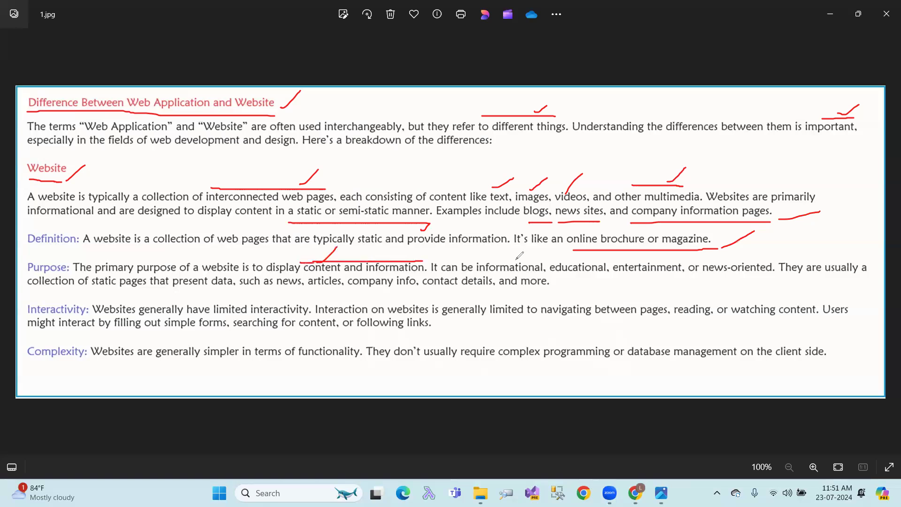
{"action": "mouse_move", "coordinate": [487, 253]}
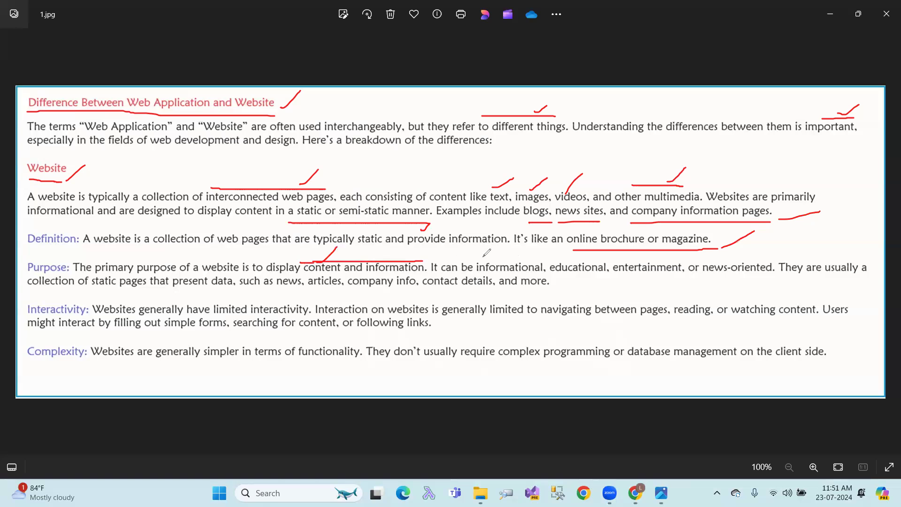
{"action": "left_click_drag", "start_coordinate": [483, 256], "coordinate": [609, 258]}
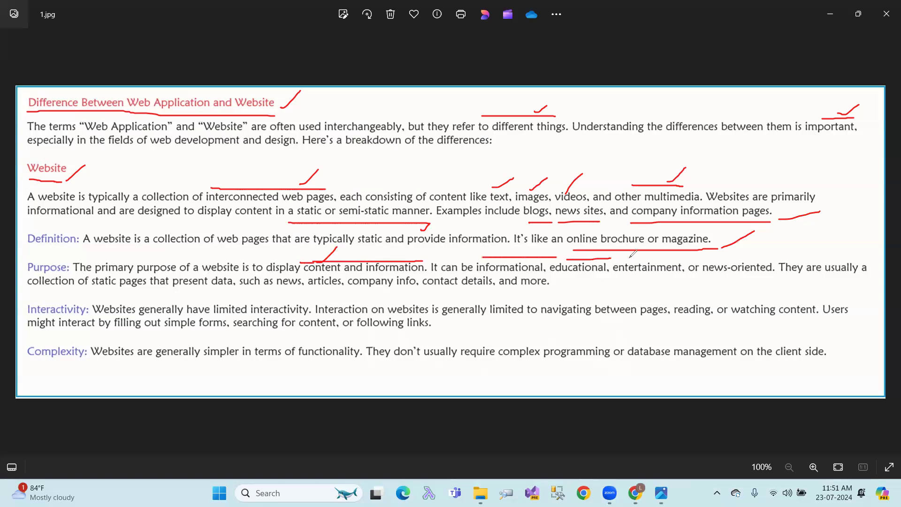
{"action": "left_click_drag", "start_coordinate": [620, 254], "coordinate": [758, 252]}
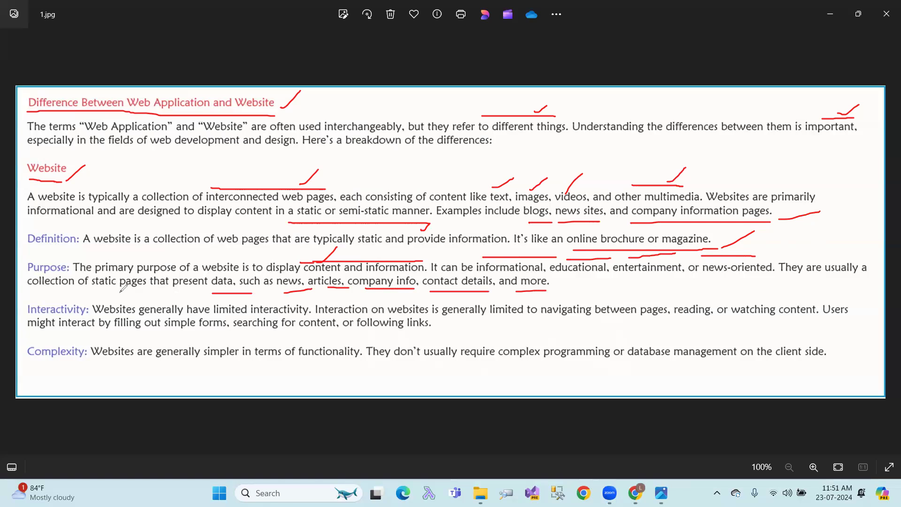
{"action": "mouse_move", "coordinate": [286, 297]}
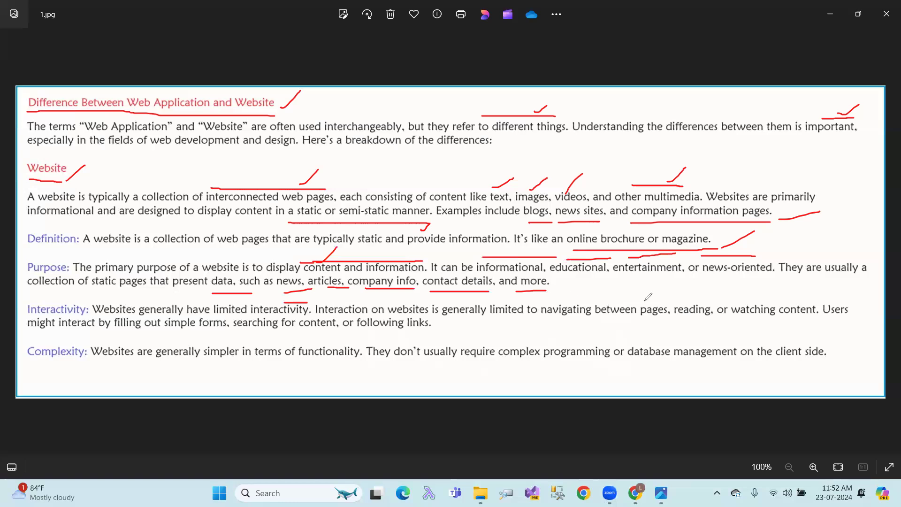
{"action": "mouse_move", "coordinate": [793, 297]}
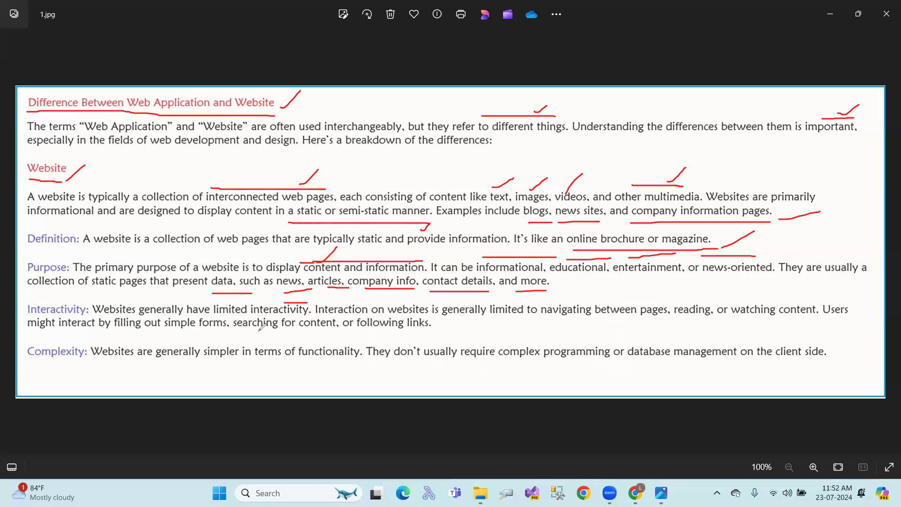
Underline and tick 'following links' in Interactivity, and underline 'functionality' in Complexity.
{"action": "left_click_drag", "start_coordinate": [356, 332], "coordinate": [453, 329]}
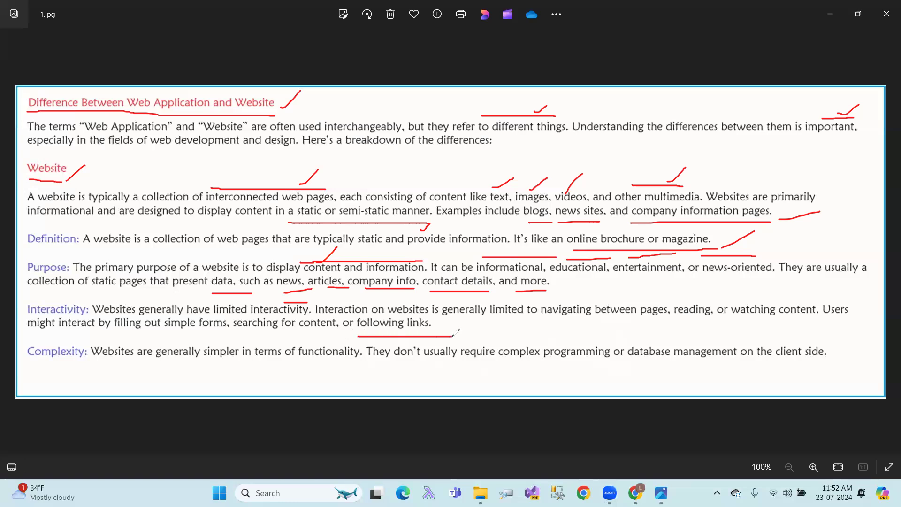
{"action": "left_click_drag", "start_coordinate": [448, 332], "coordinate": [483, 328]}
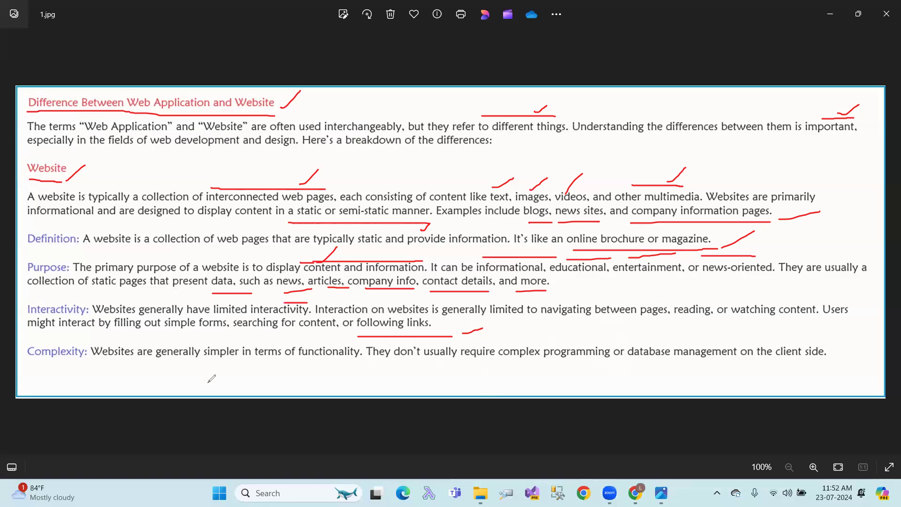
{"action": "mouse_move", "coordinate": [242, 371]}
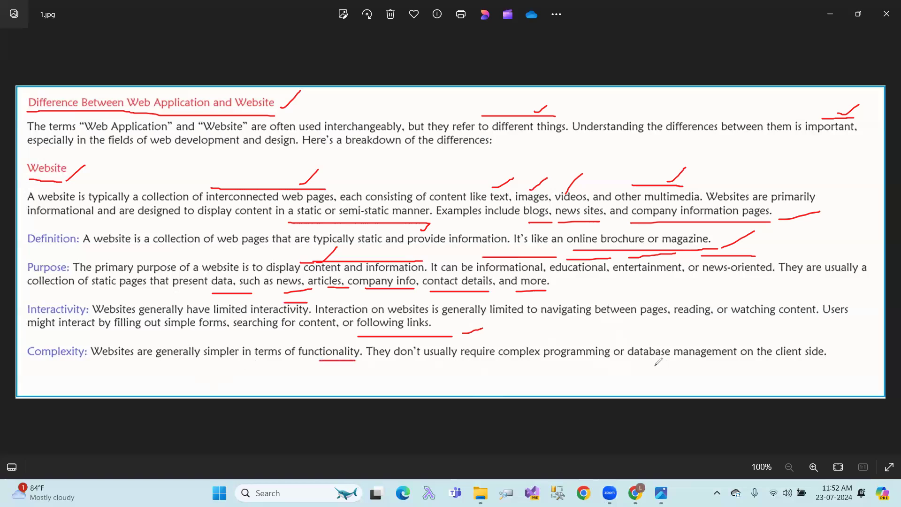
{"action": "left_click_drag", "start_coordinate": [585, 361], "coordinate": [839, 360]}
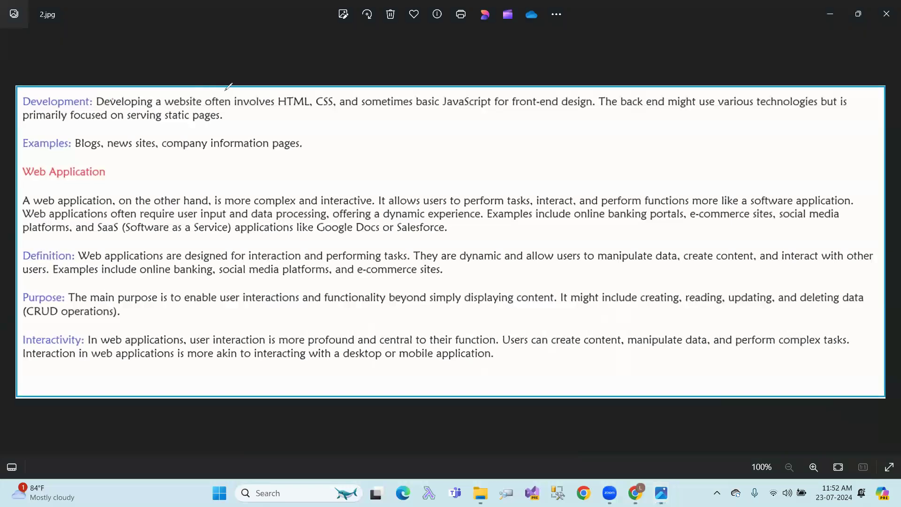
Underline HTML/CSS through front-end design, tick the examples, and underline and tick the Web Application heading.
{"action": "left_click_drag", "start_coordinate": [274, 90], "coordinate": [339, 90]}
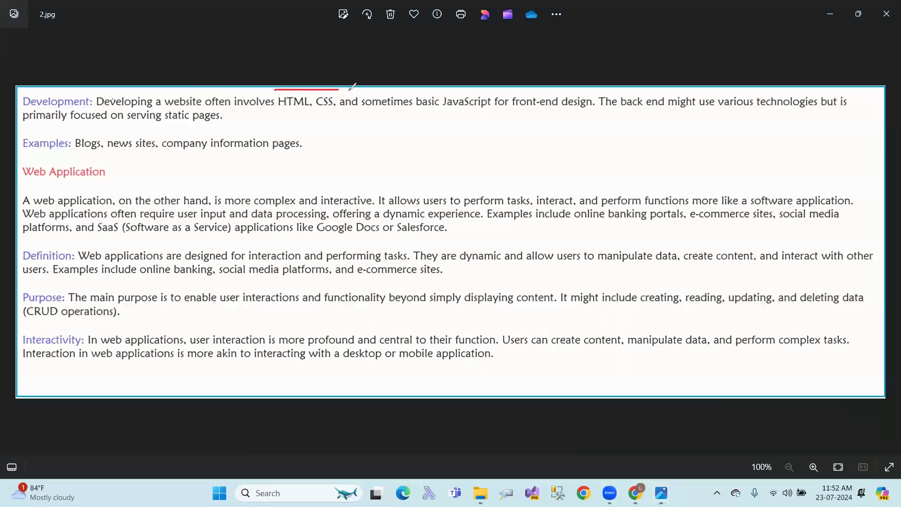
{"action": "left_click_drag", "start_coordinate": [276, 91], "coordinate": [446, 93]}
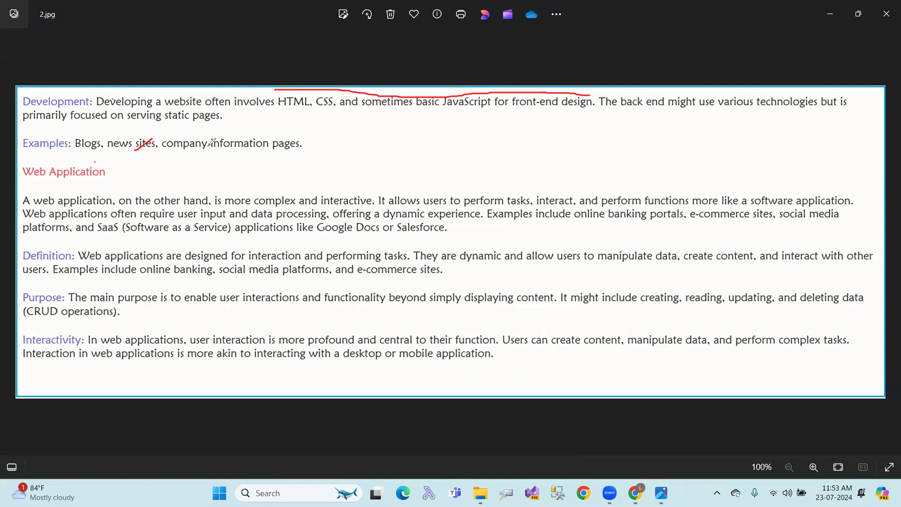
{"action": "left_click_drag", "start_coordinate": [212, 151], "coordinate": [267, 125]}
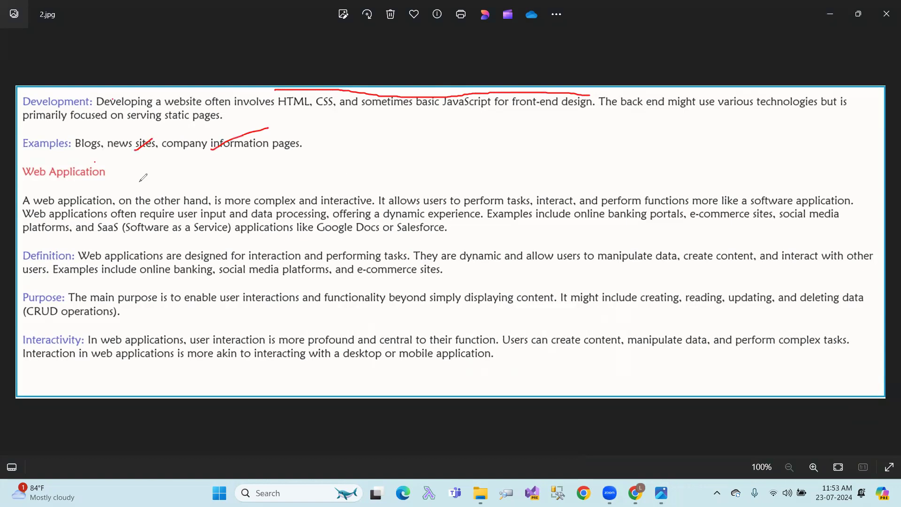
{"action": "left_click_drag", "start_coordinate": [26, 182], "coordinate": [126, 171]}
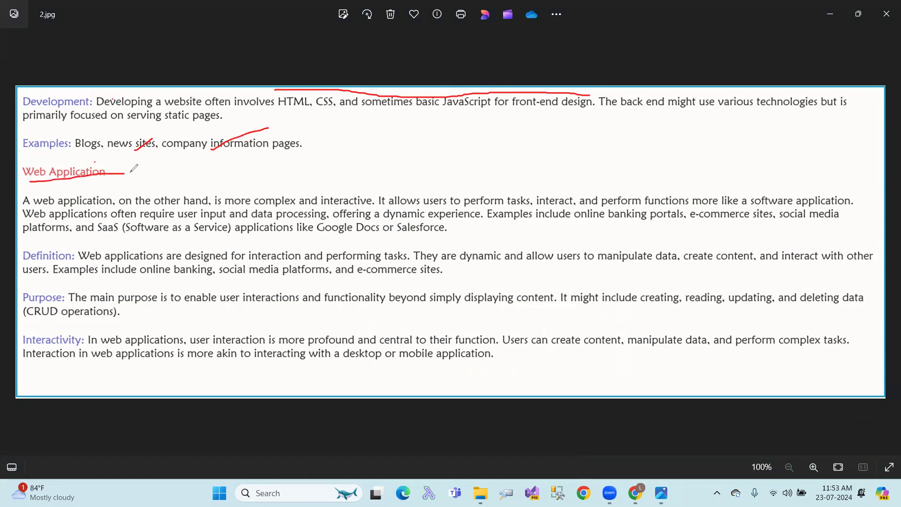
{"action": "left_click_drag", "start_coordinate": [115, 172], "coordinate": [147, 166]}
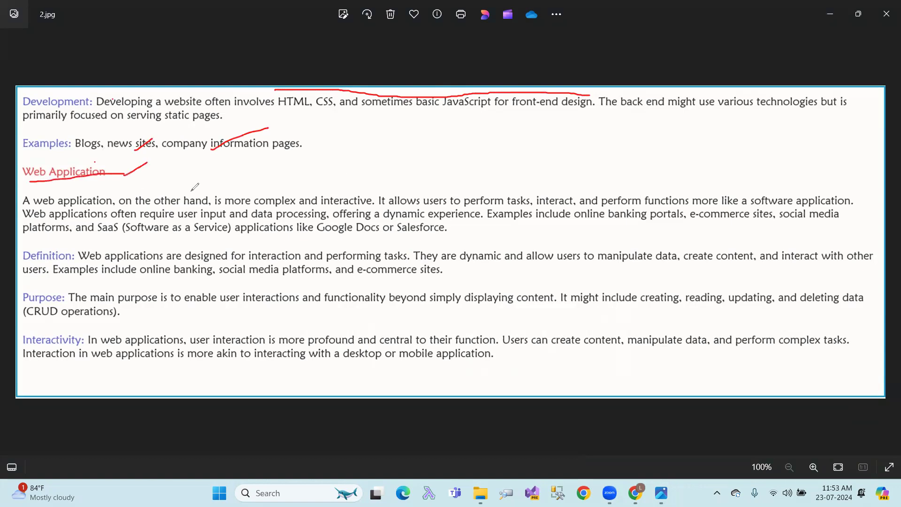
{"action": "mouse_move", "coordinate": [327, 191]}
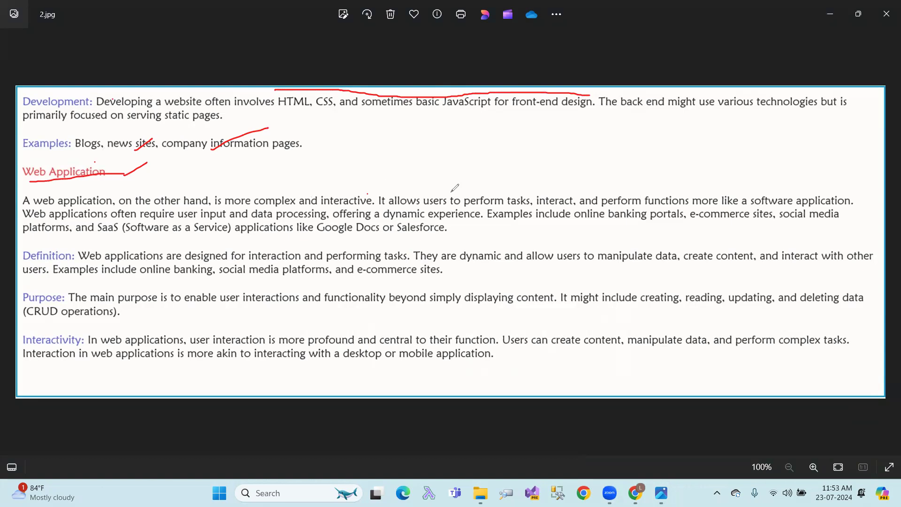
Underline 'perform tasks', 'more like a software application', the banking/e-commerce/social media examples and the SaaS line.
{"action": "left_click_drag", "start_coordinate": [479, 192], "coordinate": [575, 189]}
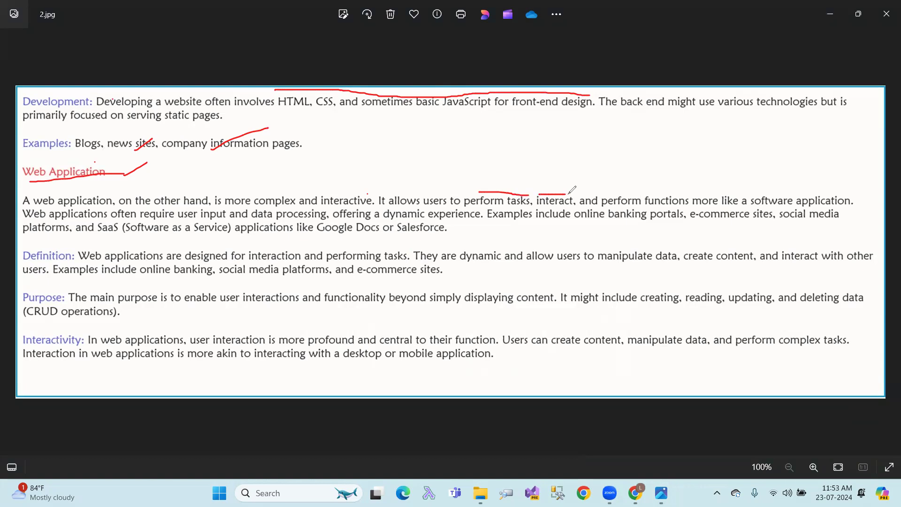
{"action": "left_click_drag", "start_coordinate": [592, 195], "coordinate": [696, 181]}
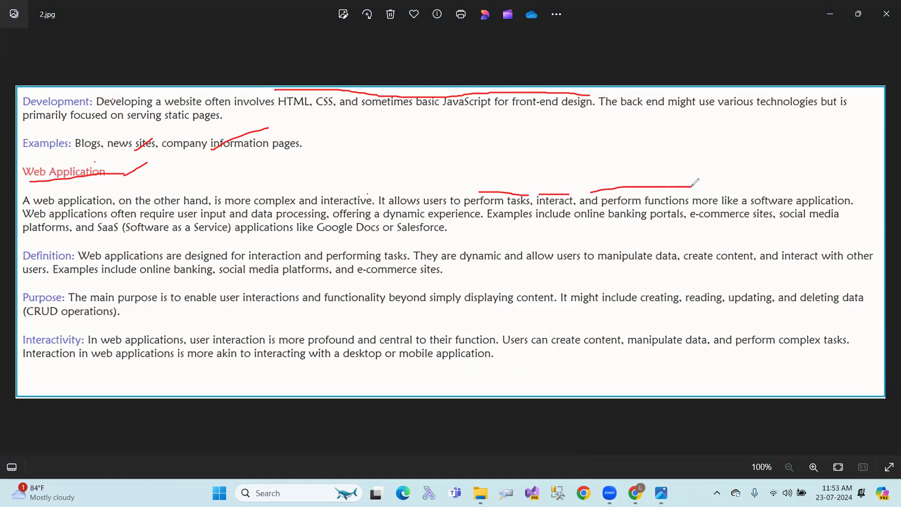
{"action": "left_click_drag", "start_coordinate": [712, 190], "coordinate": [837, 188]}
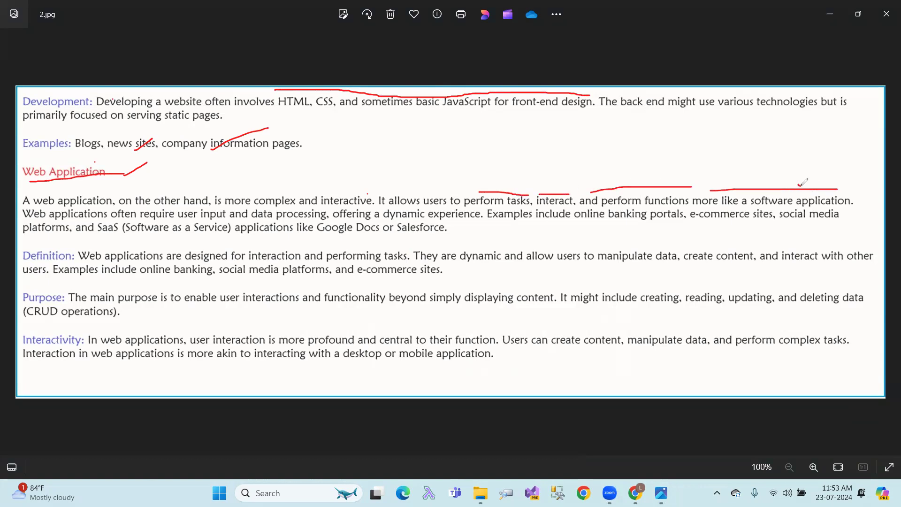
{"action": "left_click_drag", "start_coordinate": [798, 187], "coordinate": [822, 172]}
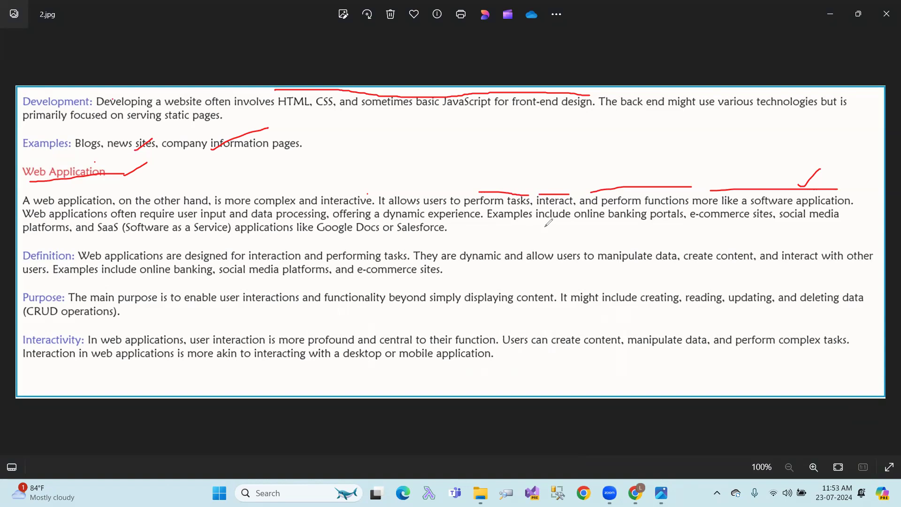
{"action": "mouse_move", "coordinate": [614, 230]}
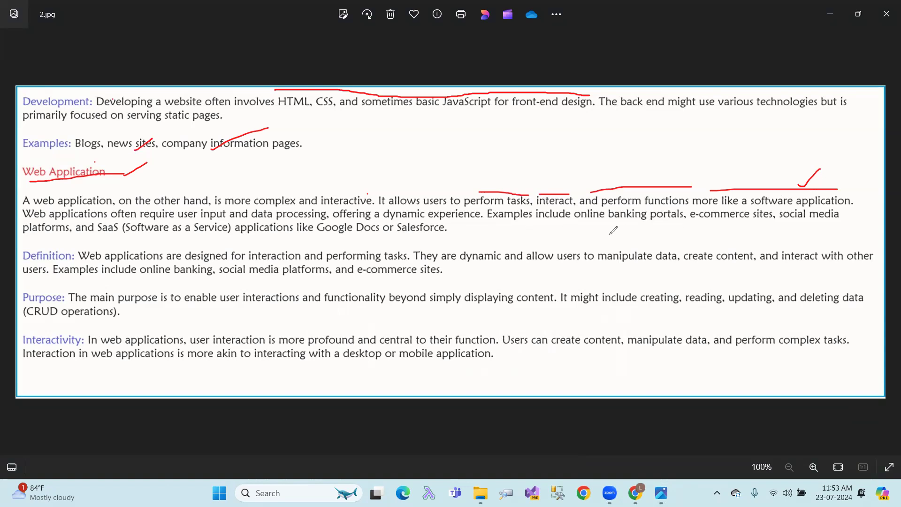
{"action": "left_click_drag", "start_coordinate": [577, 226], "coordinate": [810, 223]}
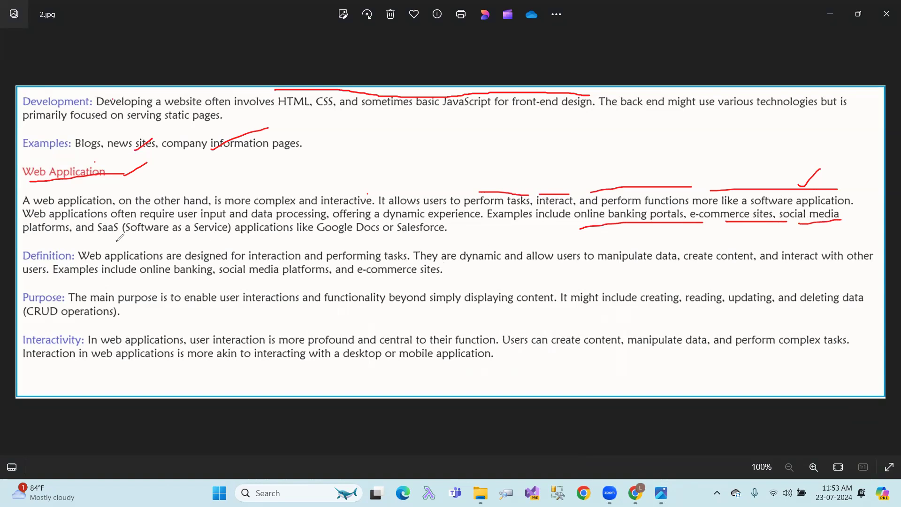
{"action": "left_click_drag", "start_coordinate": [89, 236], "coordinate": [385, 235]}
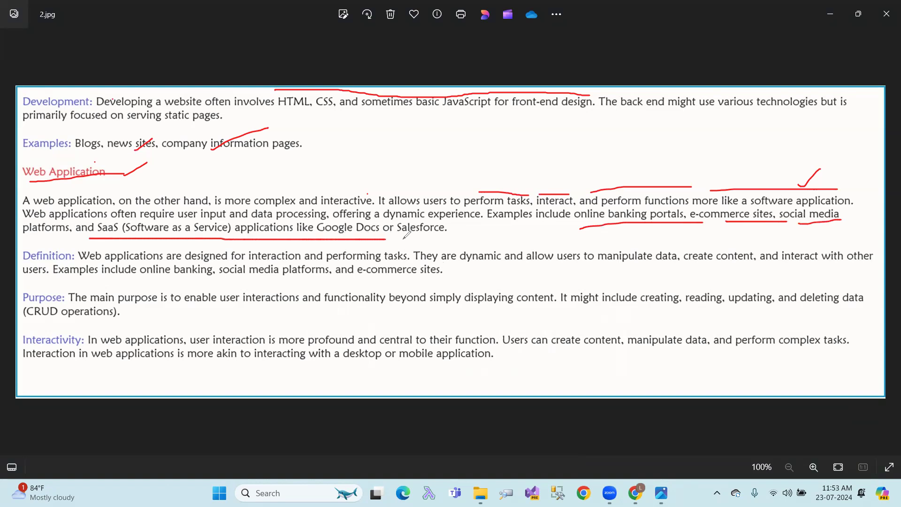
{"action": "left_click_drag", "start_coordinate": [391, 238], "coordinate": [479, 231]}
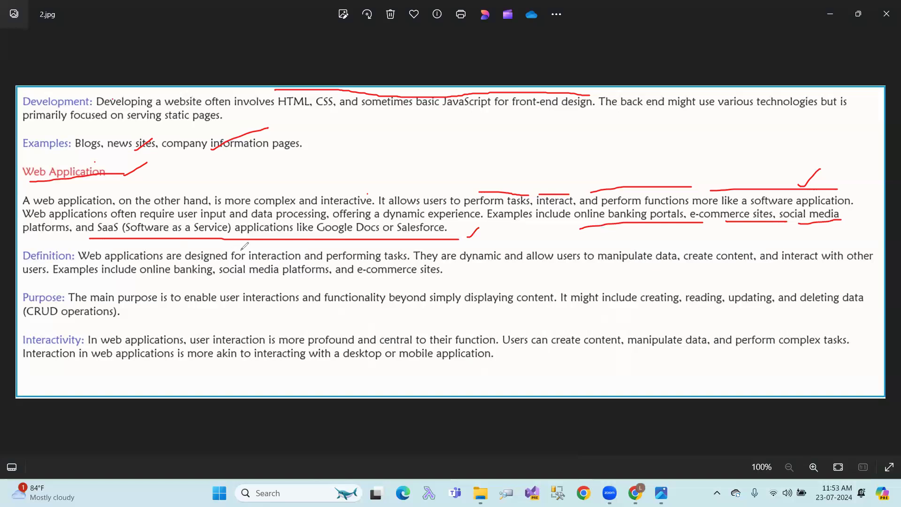
{"action": "mouse_move", "coordinate": [338, 248]}
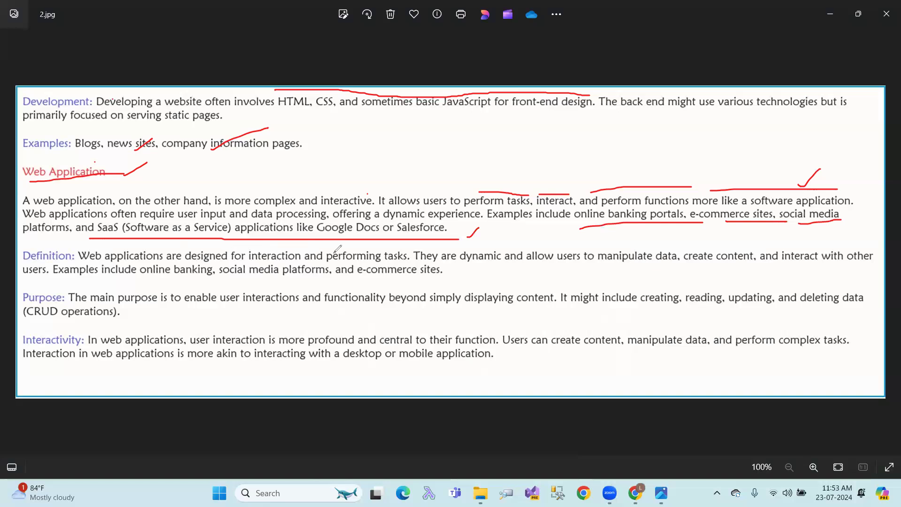
Underline performing tasks, manipulate data, create content, interact with other users, and creating/reading/updating/deleting data.
{"action": "left_click_drag", "start_coordinate": [339, 249], "coordinate": [411, 247]}
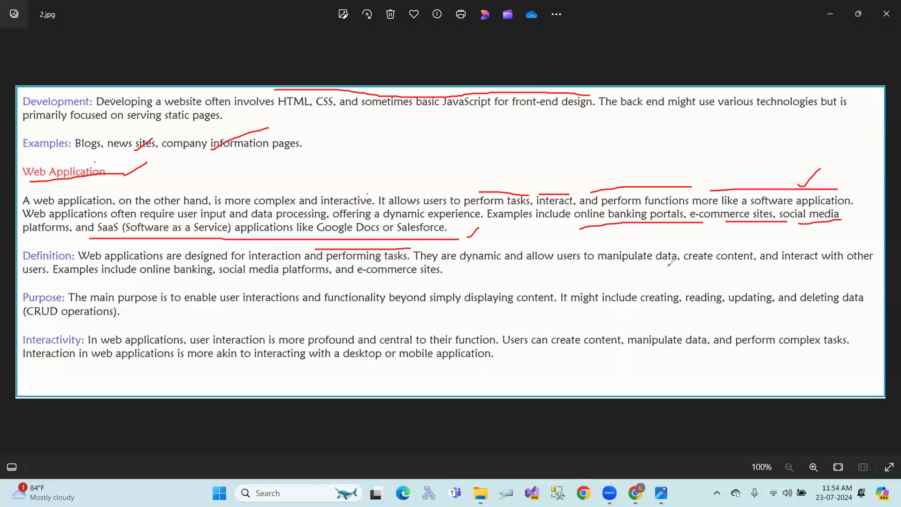
{"action": "left_click_drag", "start_coordinate": [611, 267], "coordinate": [741, 257]}
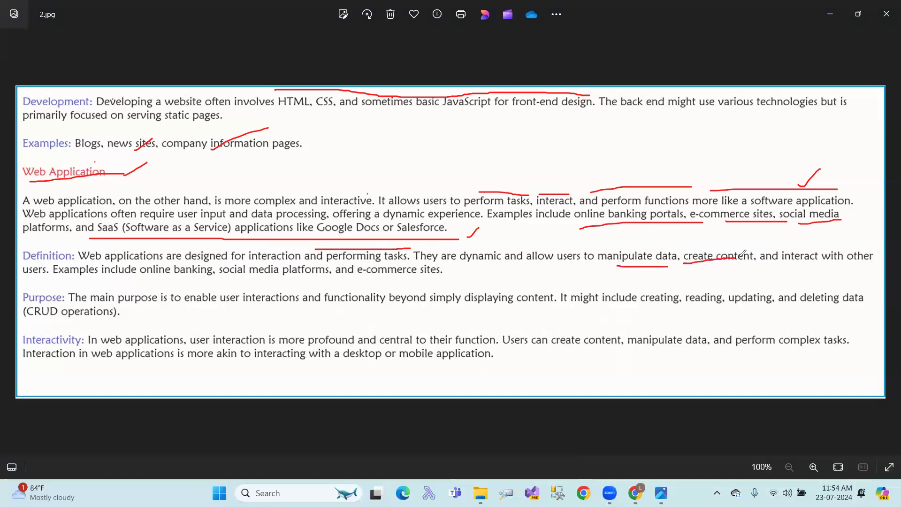
{"action": "left_click_drag", "start_coordinate": [775, 268], "coordinate": [862, 261]}
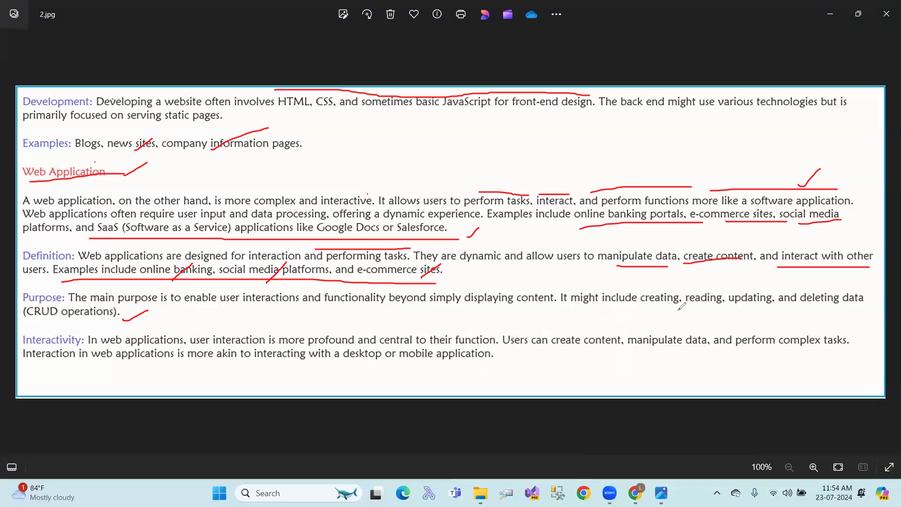
{"action": "left_click_drag", "start_coordinate": [646, 312], "coordinate": [876, 310]}
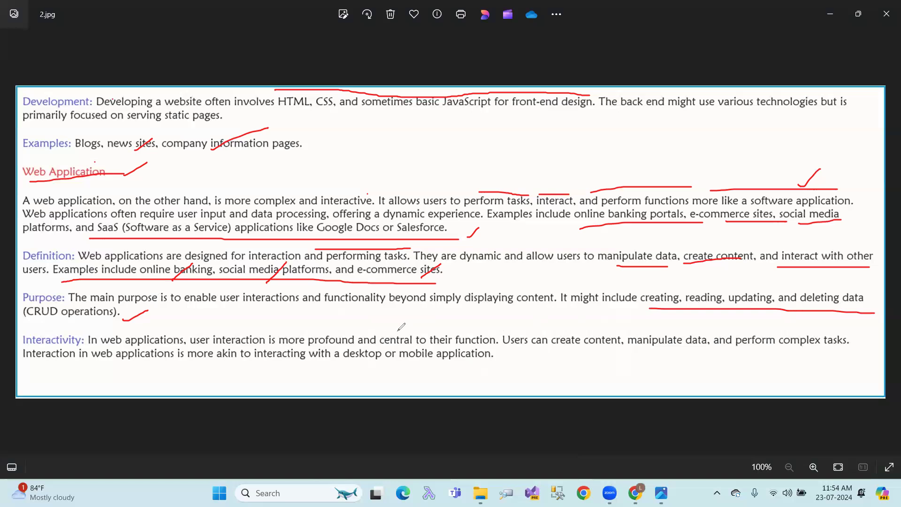
{"action": "mouse_move", "coordinate": [508, 327]}
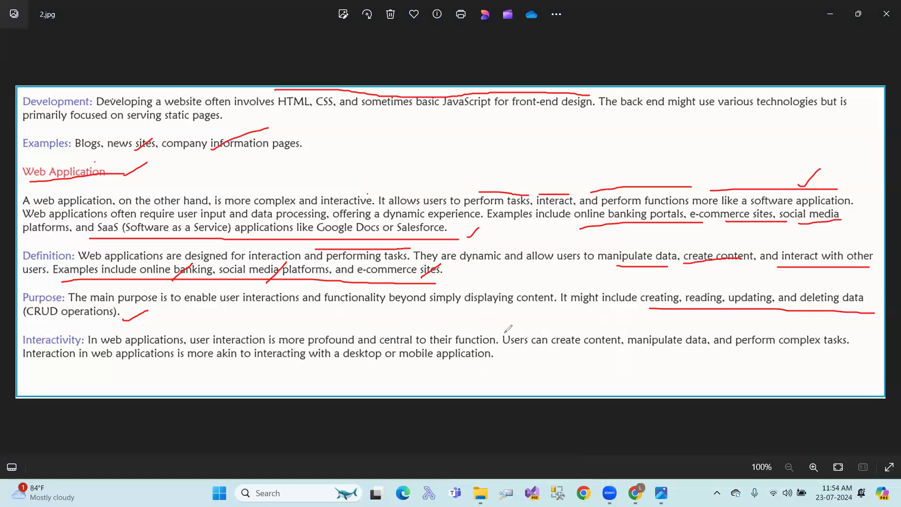
Draw red underlines beneath create content, manipulate data and perform complex tasks under Interactivity.
{"action": "left_click_drag", "start_coordinate": [569, 351], "coordinate": [624, 350]}
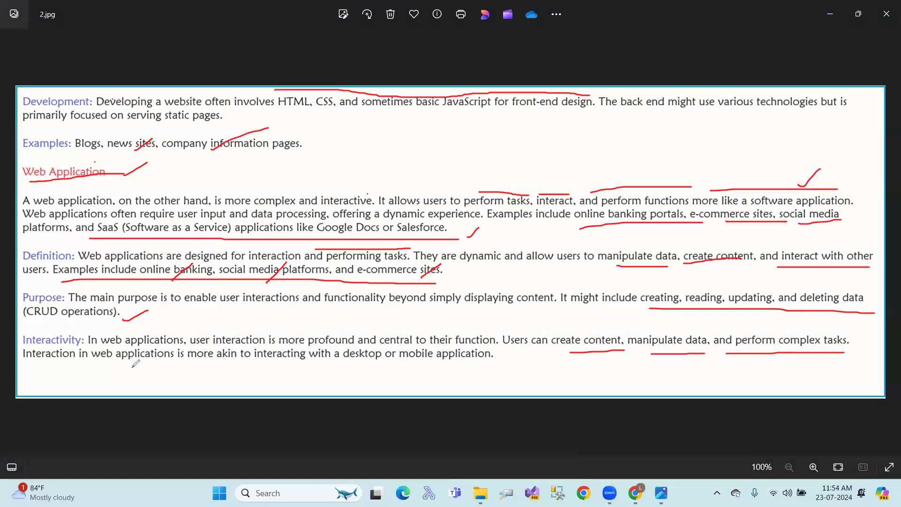
{"action": "mouse_move", "coordinate": [218, 363]}
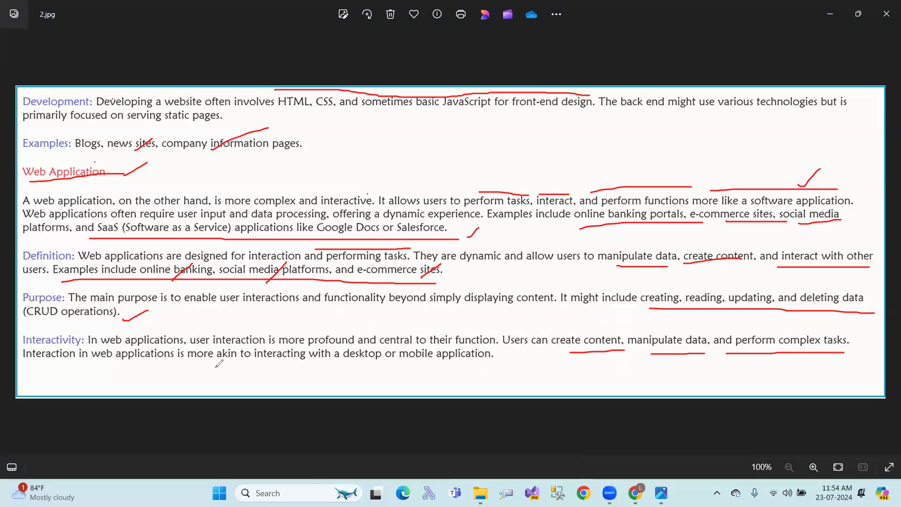
{"action": "mouse_move", "coordinate": [253, 361]}
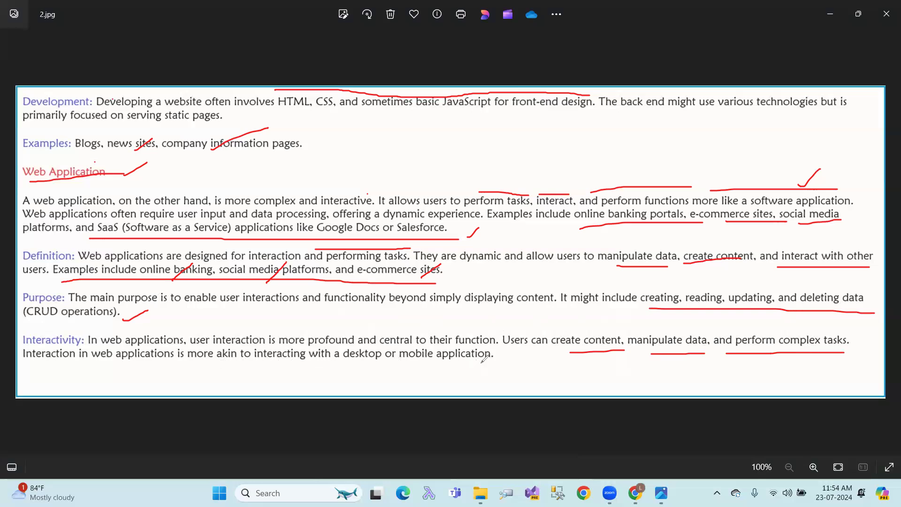
{"action": "left_click_drag", "start_coordinate": [228, 364], "coordinate": [485, 360]}
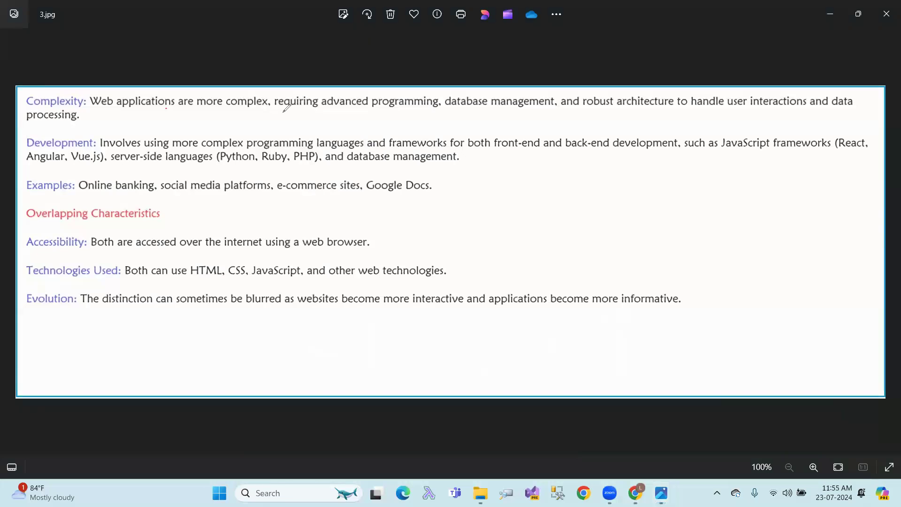
{"action": "mouse_move", "coordinate": [451, 107]}
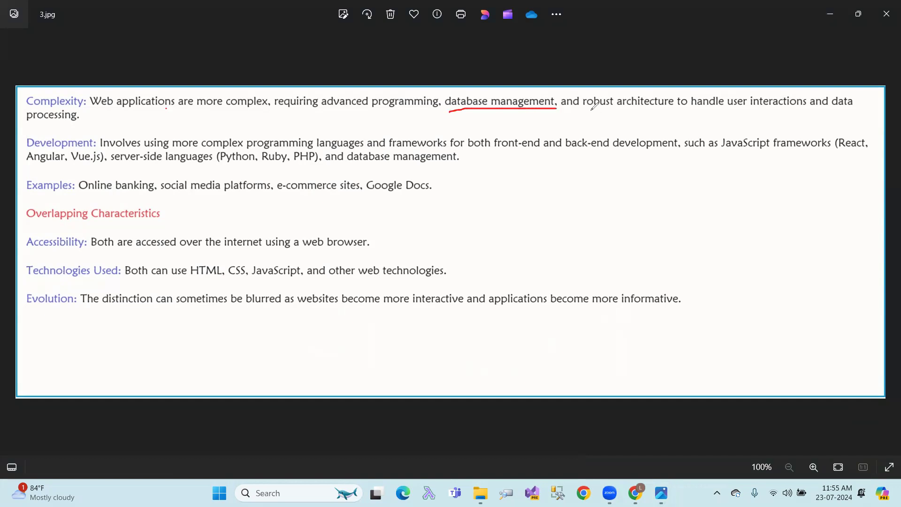
Underline robust architecture, JavaScript frameworks, server-side languages and the e-commerce/Google Docs examples, ticking front-end and back-end development.
{"action": "left_click_drag", "start_coordinate": [587, 113], "coordinate": [741, 110]}
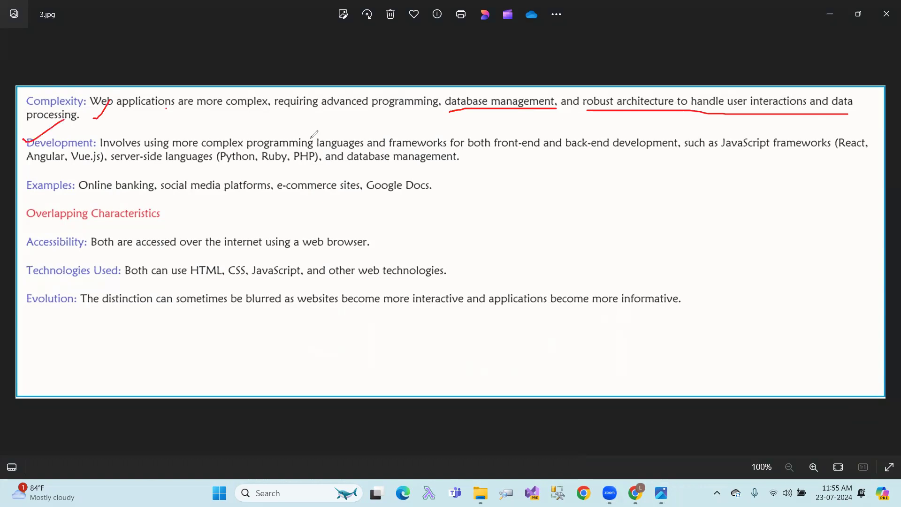
{"action": "mouse_move", "coordinate": [487, 130]}
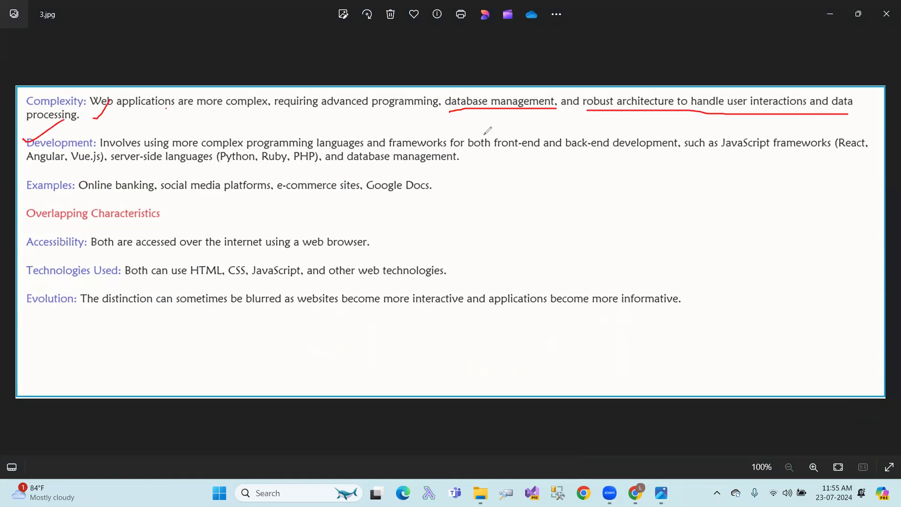
{"action": "left_click_drag", "start_coordinate": [549, 130], "coordinate": [606, 115]}
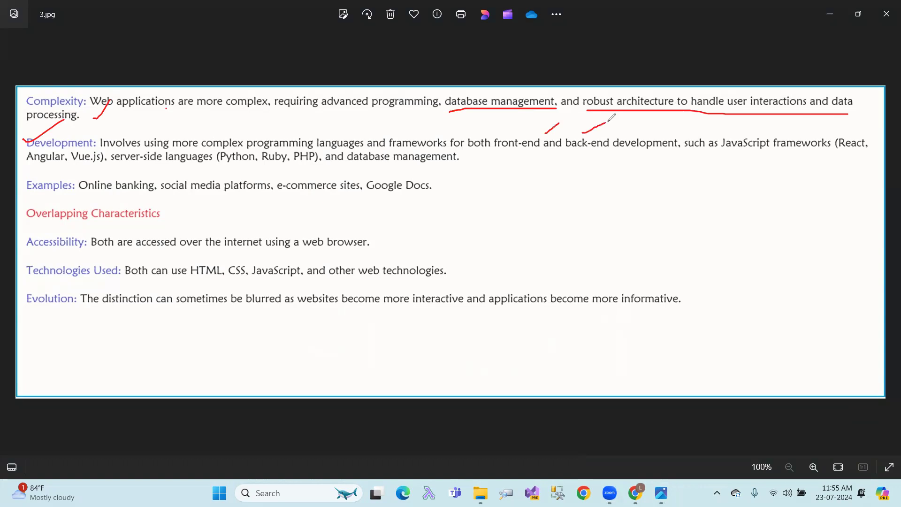
{"action": "left_click_drag", "start_coordinate": [725, 153], "coordinate": [810, 151]}
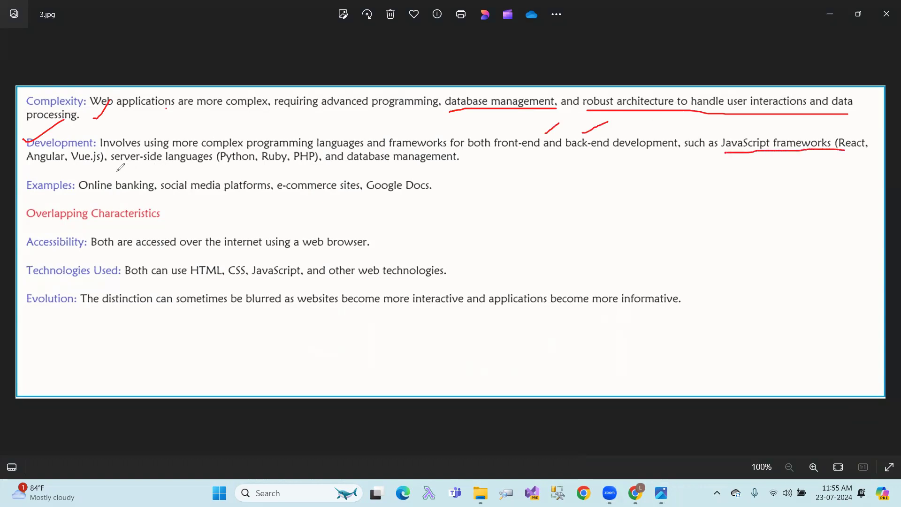
{"action": "left_click_drag", "start_coordinate": [118, 166], "coordinate": [313, 169]}
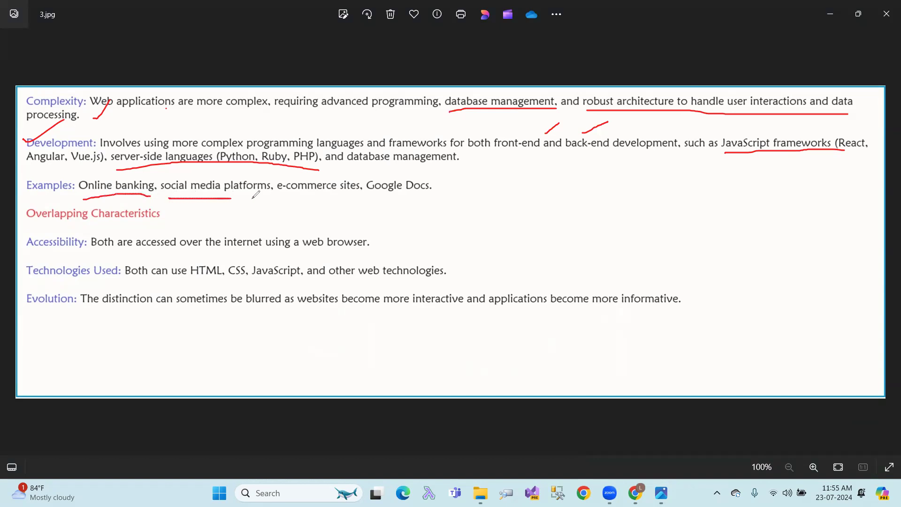
{"action": "left_click_drag", "start_coordinate": [281, 198], "coordinate": [362, 195]}
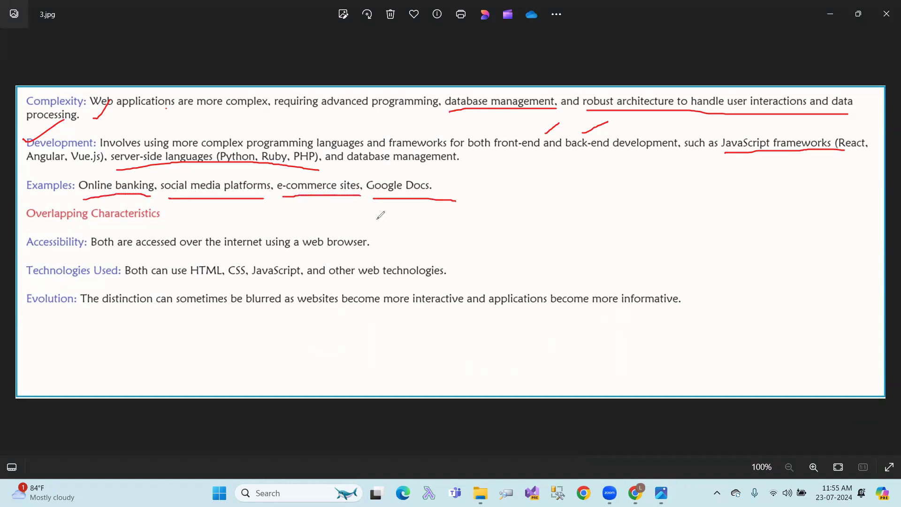
{"action": "mouse_move", "coordinate": [138, 217]}
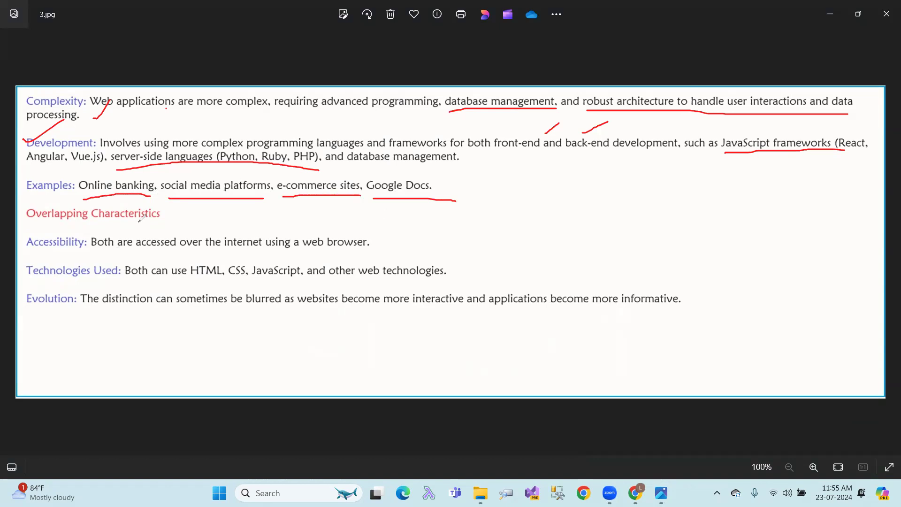
Underline and tick the Accessibility, Technologies Used (HTML, CSS, JavaScript) and Evolution lines.
{"action": "left_click_drag", "start_coordinate": [28, 258], "coordinate": [87, 251]}
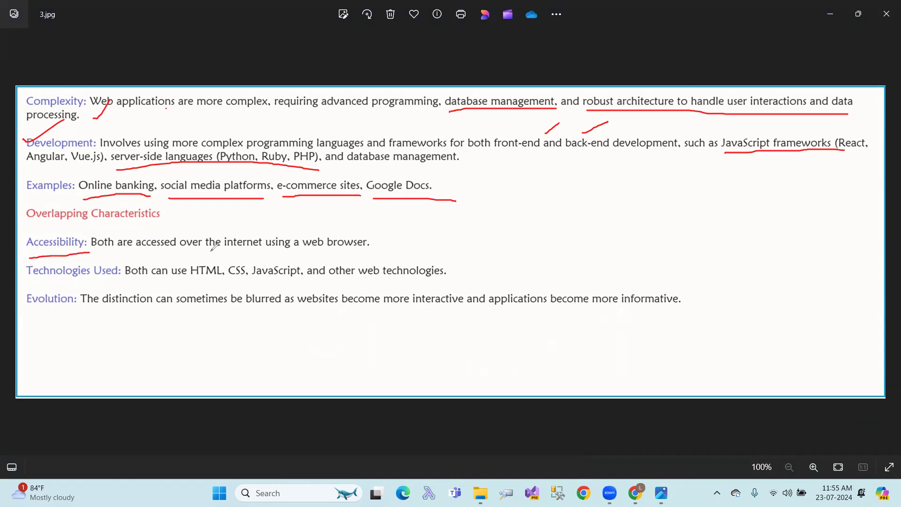
{"action": "left_click_drag", "start_coordinate": [376, 244], "coordinate": [433, 221]}
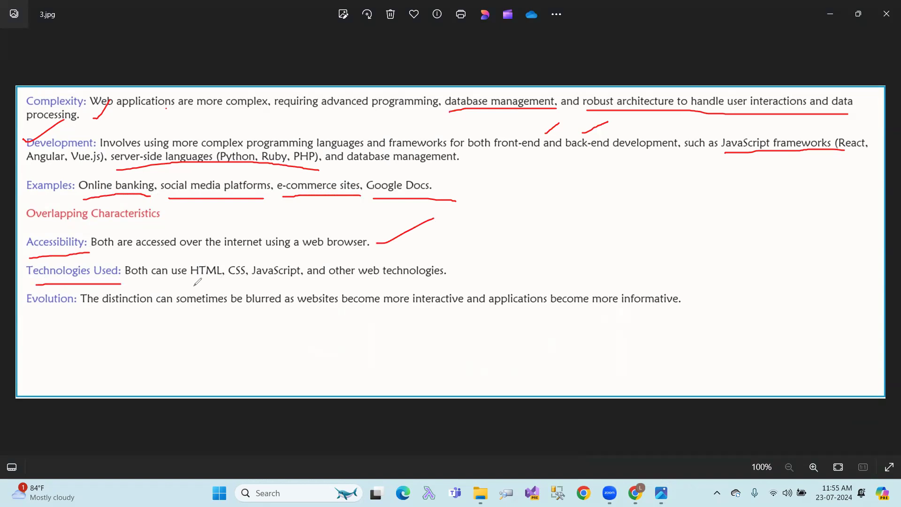
{"action": "left_click_drag", "start_coordinate": [185, 284], "coordinate": [345, 288]}
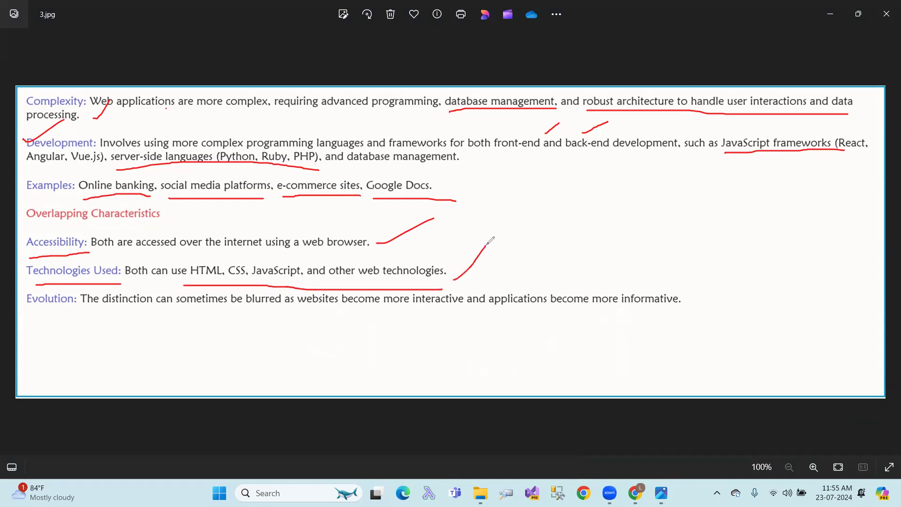
{"action": "left_click_drag", "start_coordinate": [28, 315], "coordinate": [64, 315]}
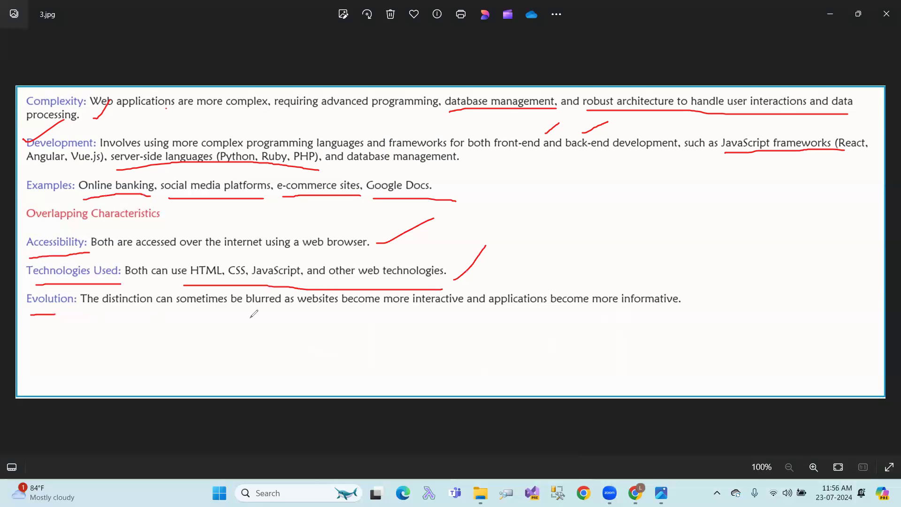
{"action": "mouse_move", "coordinate": [476, 312]}
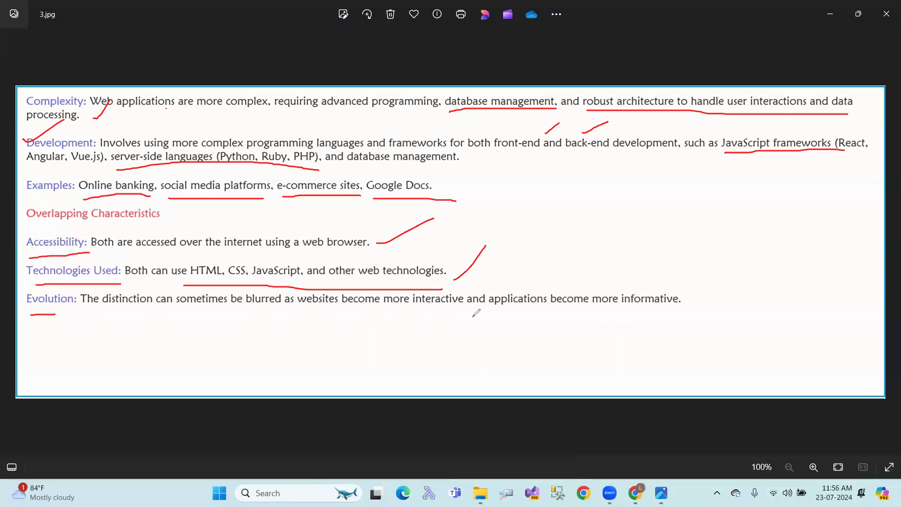
{"action": "left_click_drag", "start_coordinate": [701, 305], "coordinate": [738, 267]}
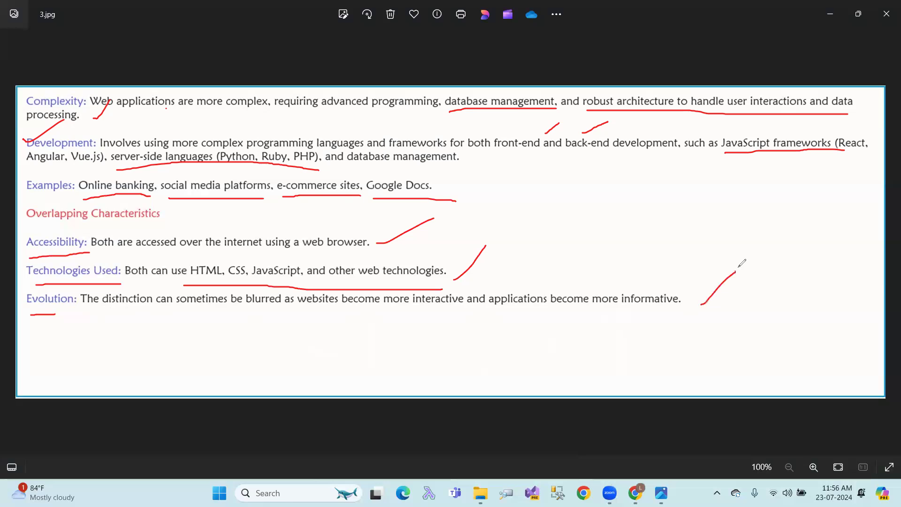
{"action": "mouse_move", "coordinate": [415, 309]}
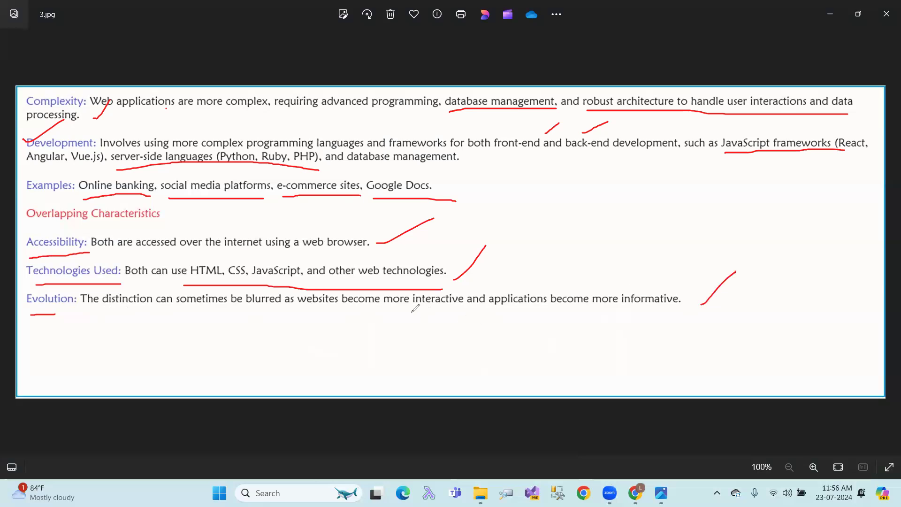
{"action": "left_click_drag", "start_coordinate": [411, 312], "coordinate": [468, 311]}
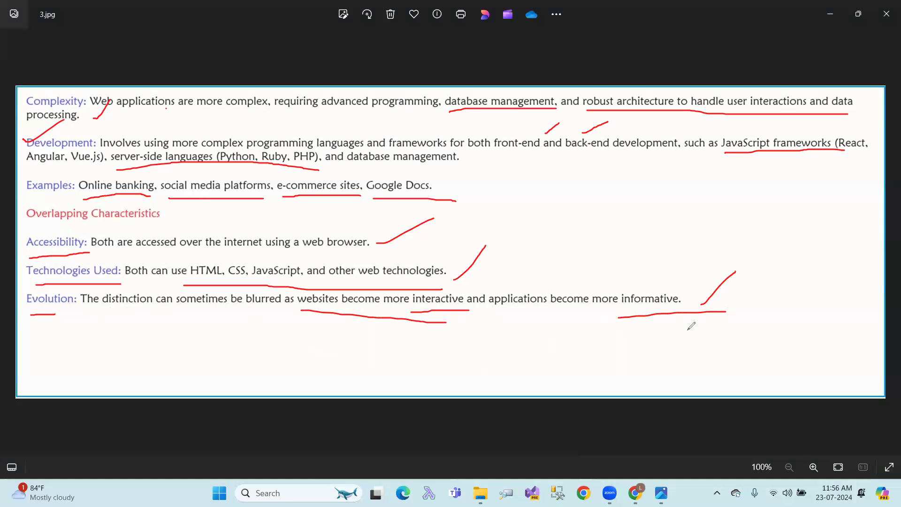
{"action": "mouse_move", "coordinate": [23, 230]}
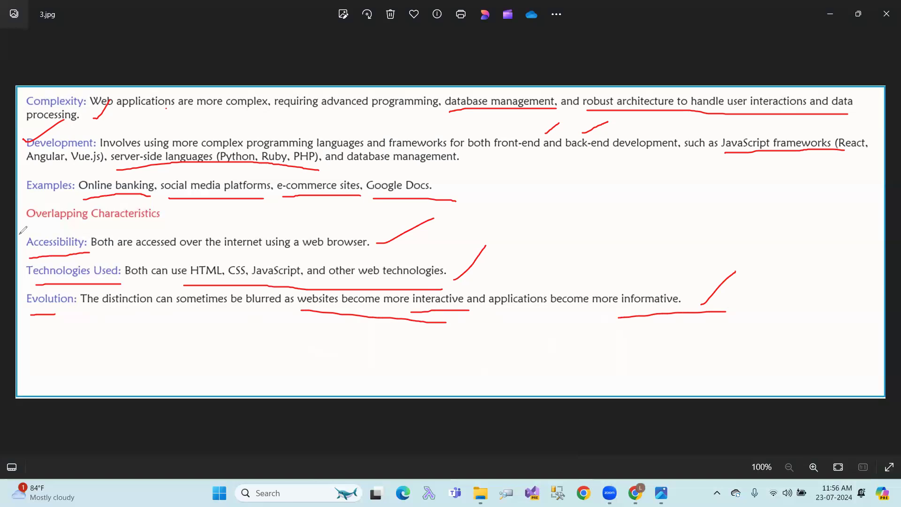